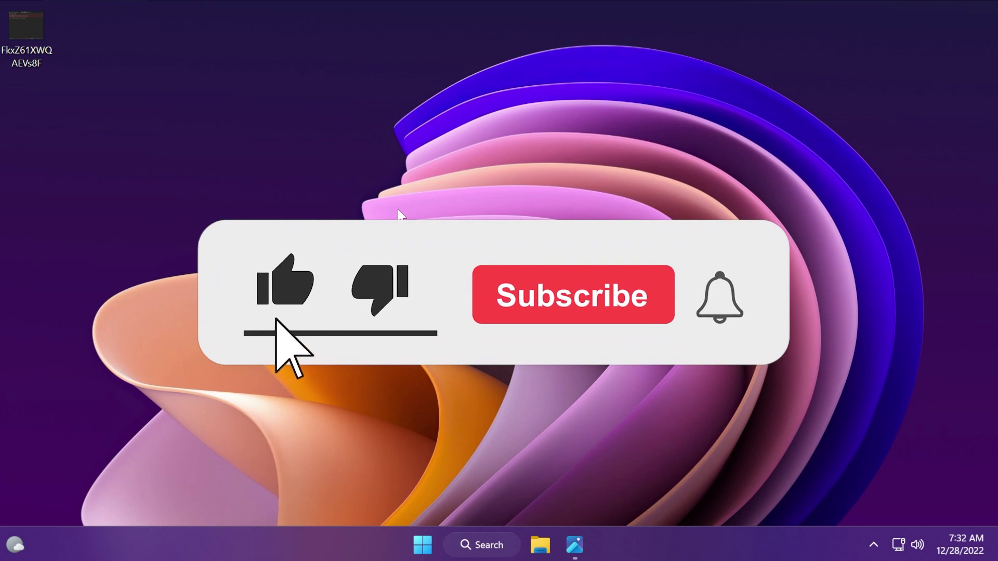
- Enter the TB50 discount code for the Windows 11 Professional key order on Keysfan.com
left_click(571, 295)
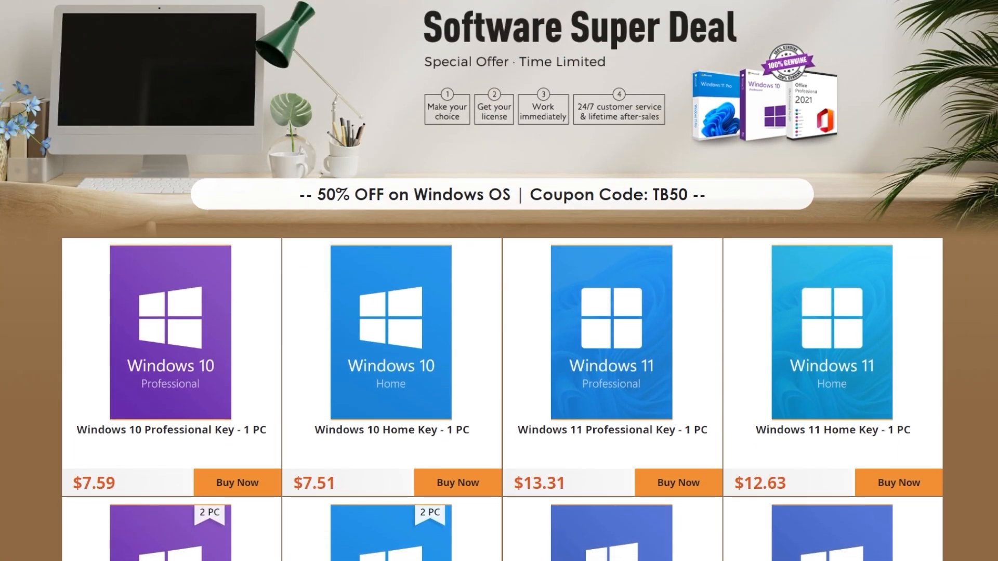
scroll("down", 3)
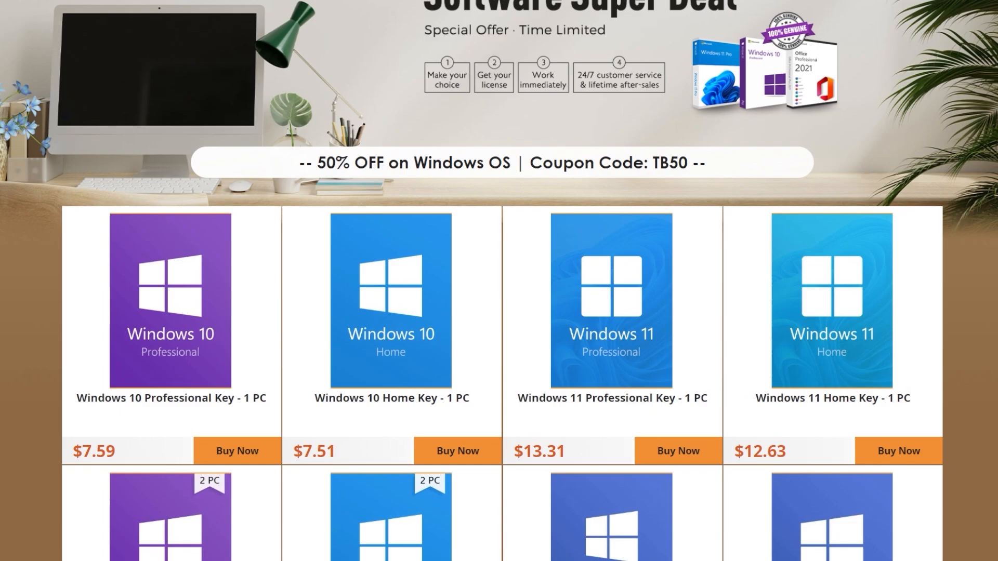
scroll("down", 3)
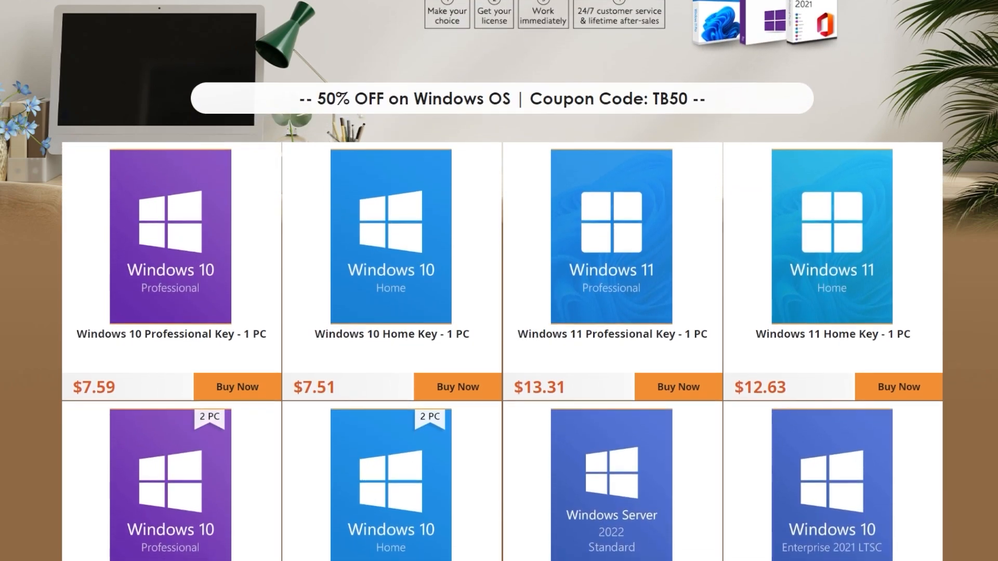
left_click(237, 387)
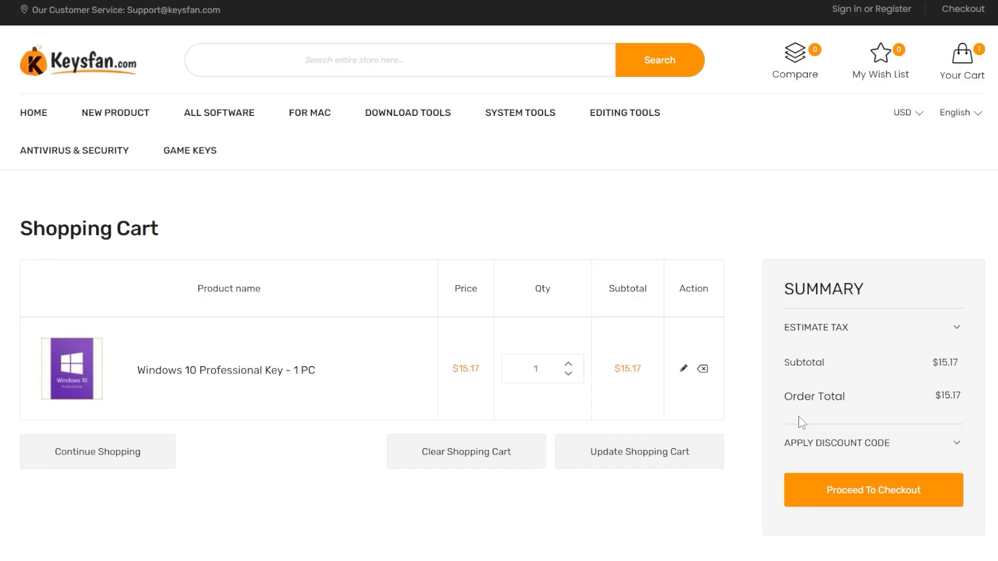
type("TB")
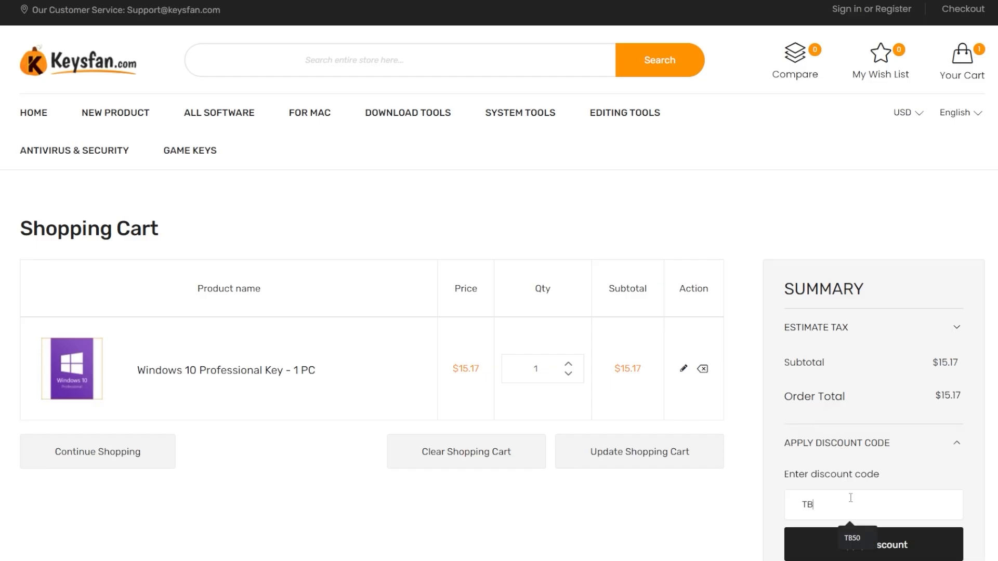
left_click(872, 543)
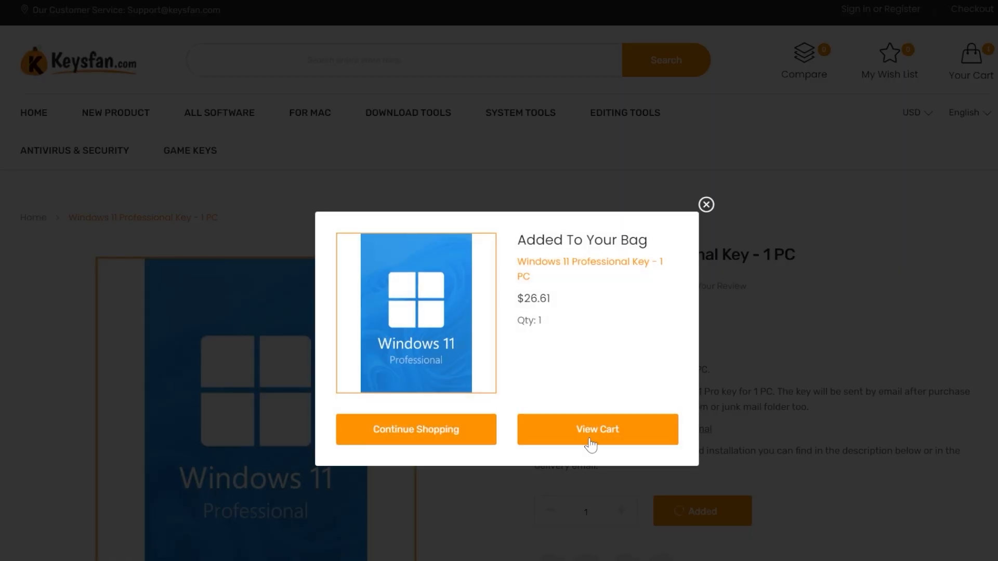
- Apply the TB50 discount in the shopping cart and review the order total
left_click(595, 429)
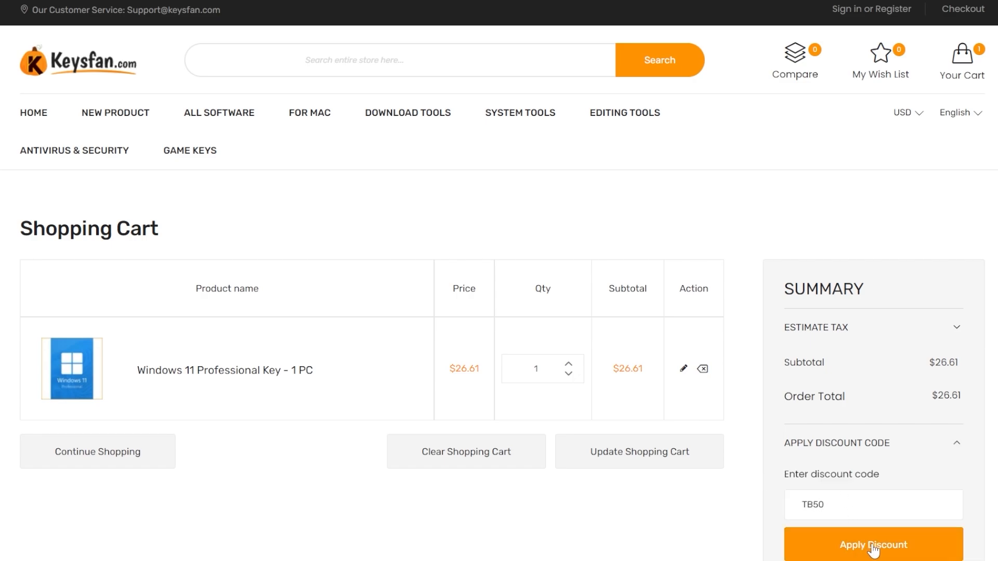
left_click(872, 546)
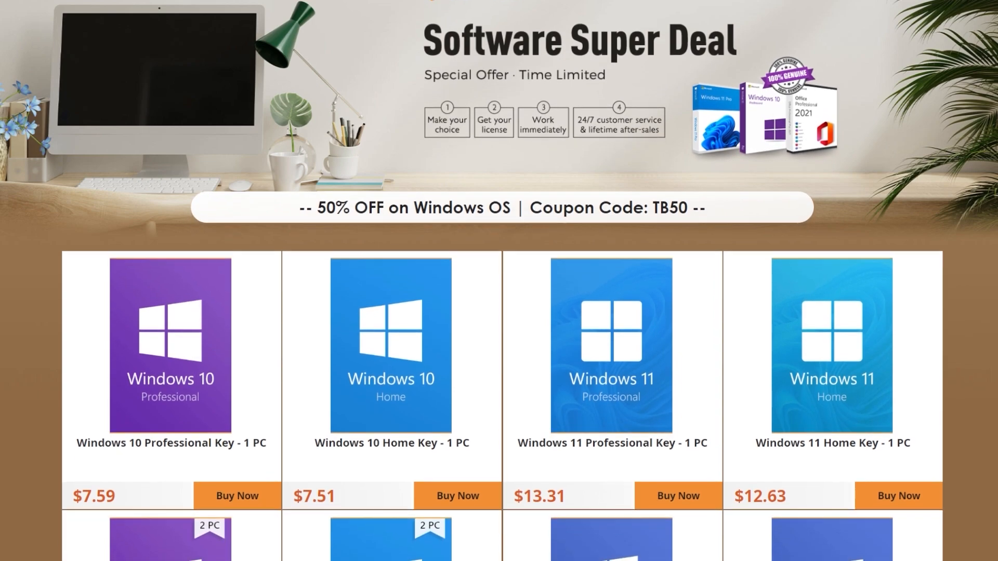
scroll("down", 3)
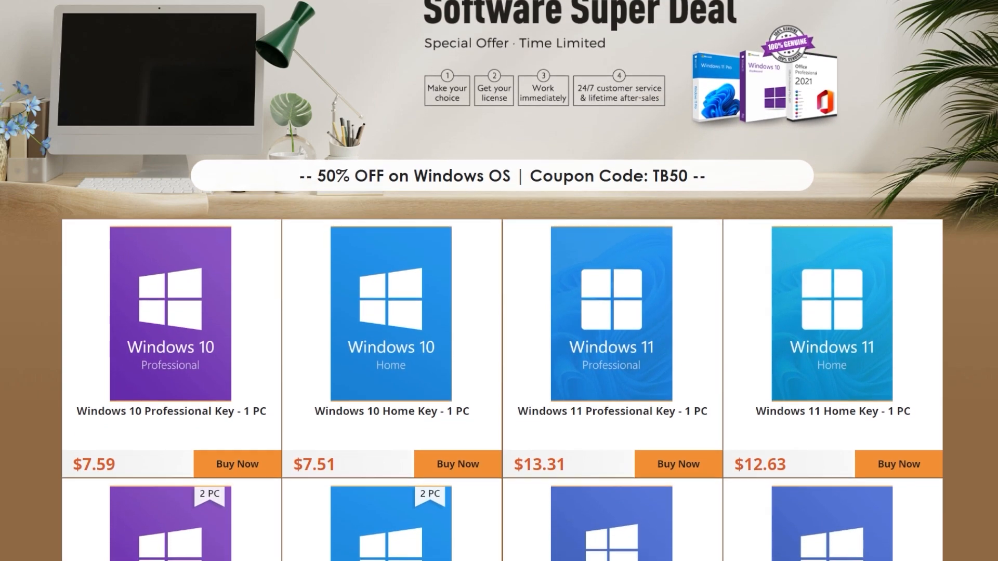
scroll("down", 3)
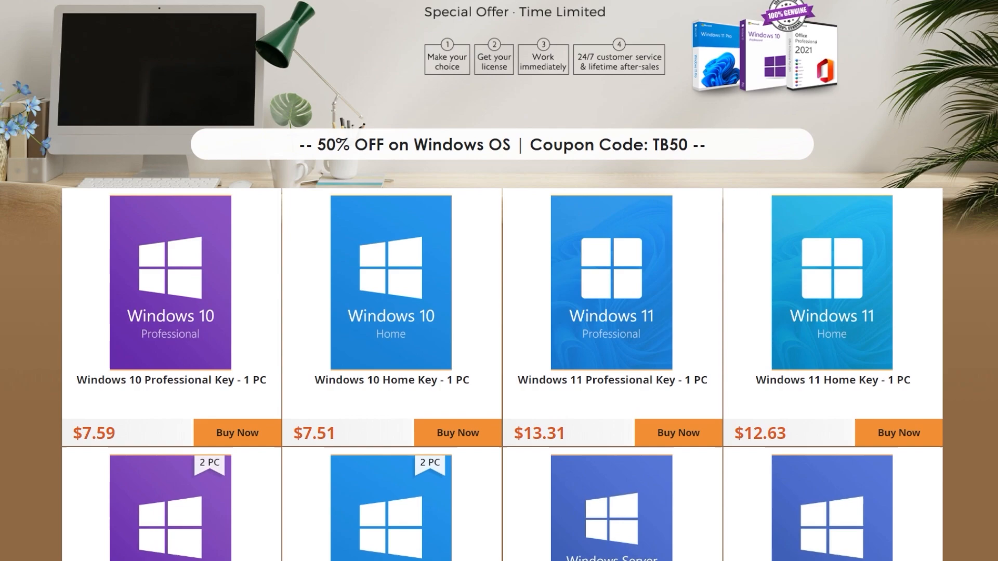
scroll("down", 3)
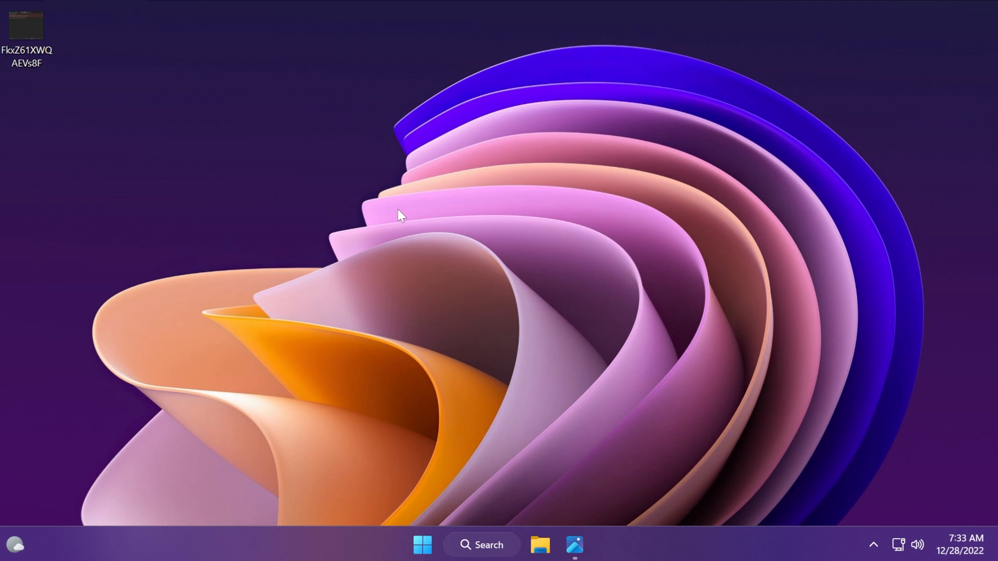
mouse_move(574, 545)
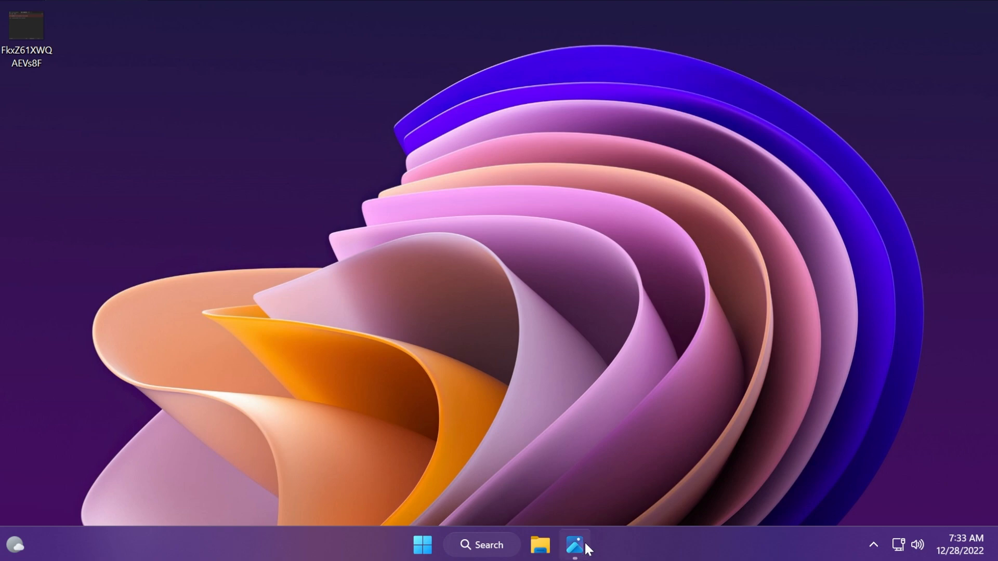
- Show the FkxZ61XWQAEVs8F.png Notepad screenshot with its two tabs in Photos
left_click(573, 545)
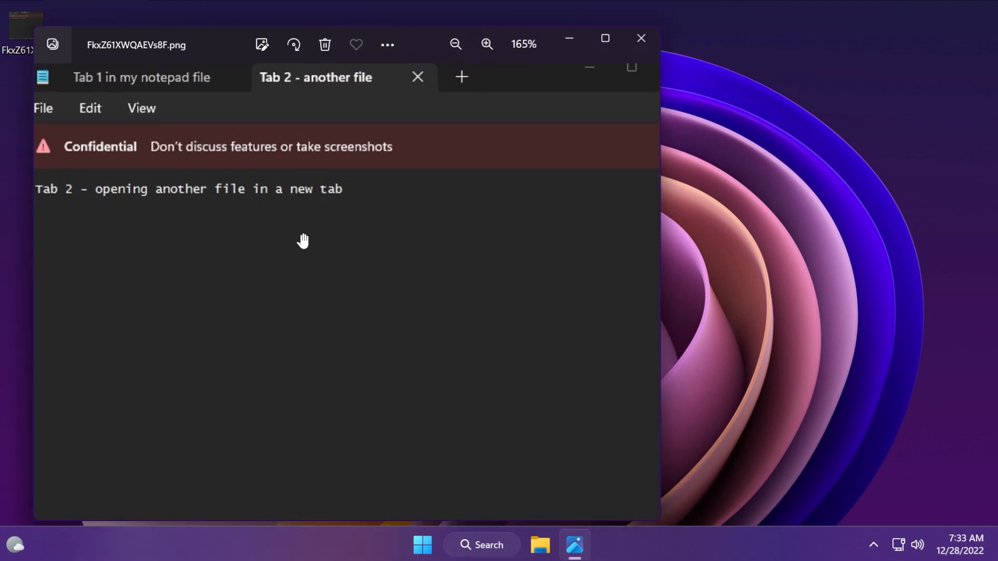
left_click(455, 45)
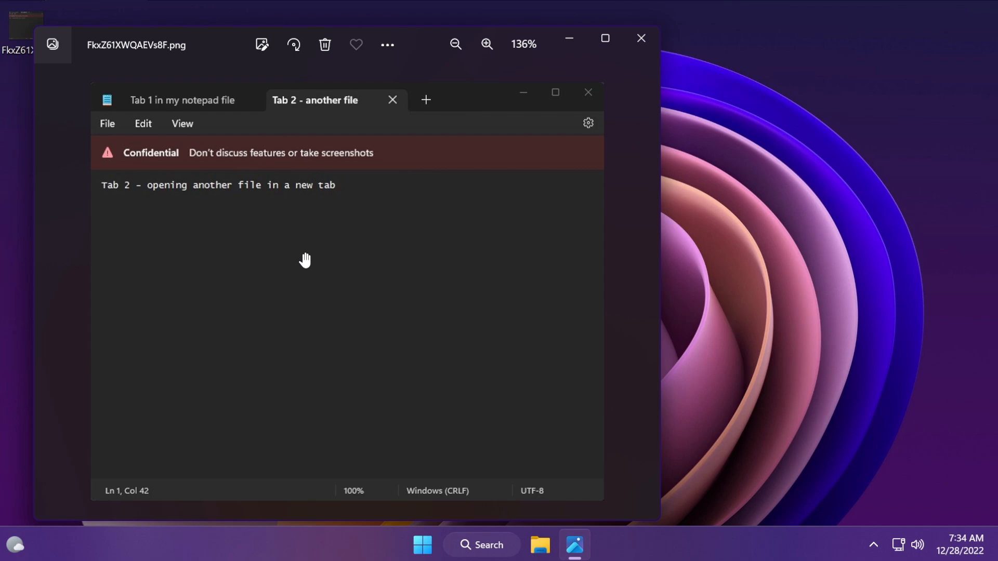
mouse_move(300, 239)
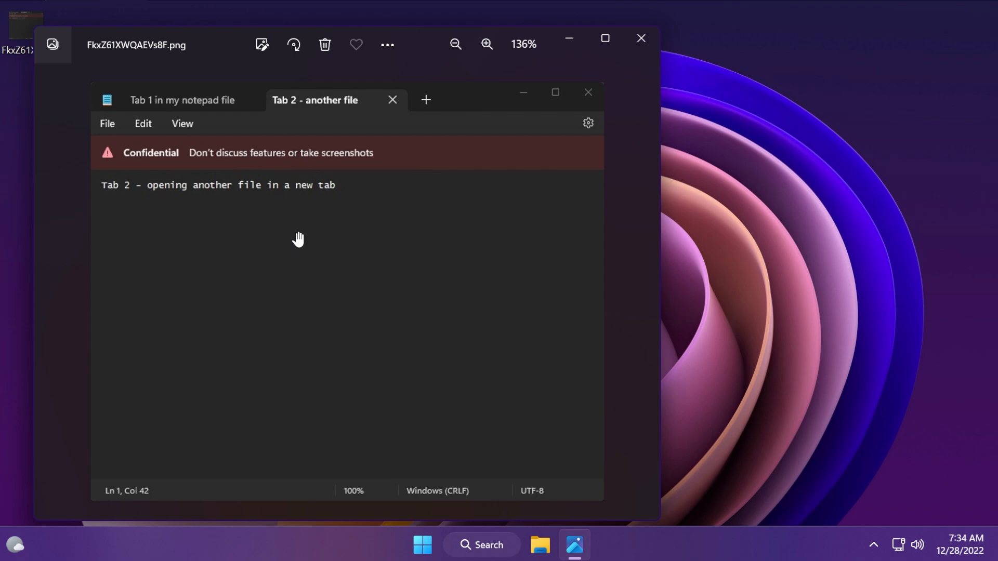
mouse_move(264, 169)
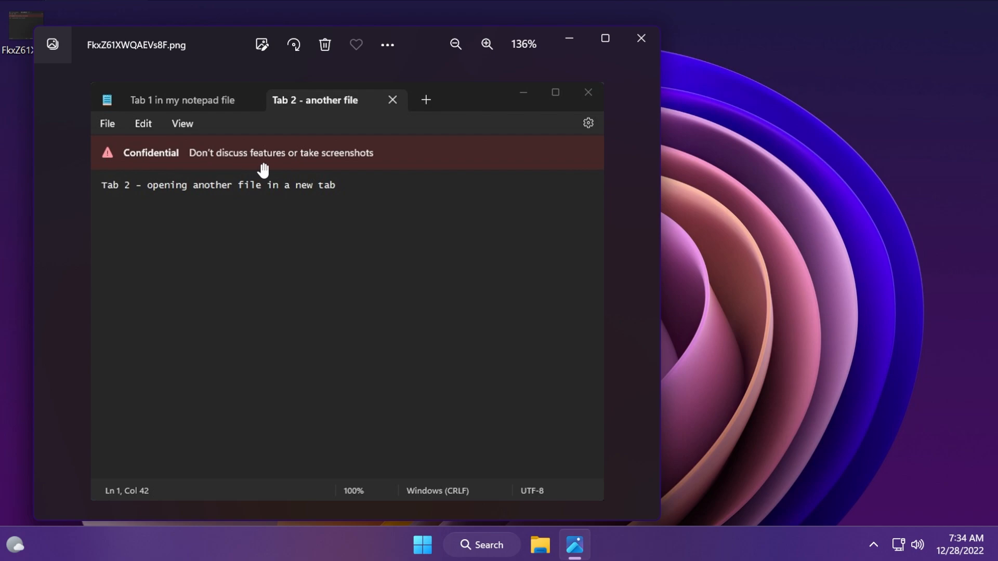
mouse_move(285, 240)
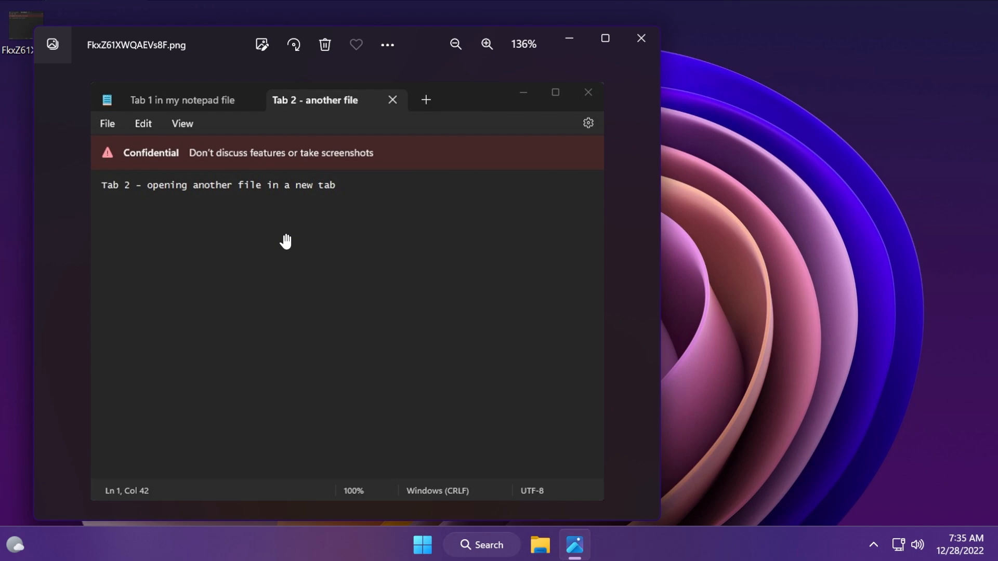
mouse_move(280, 232)
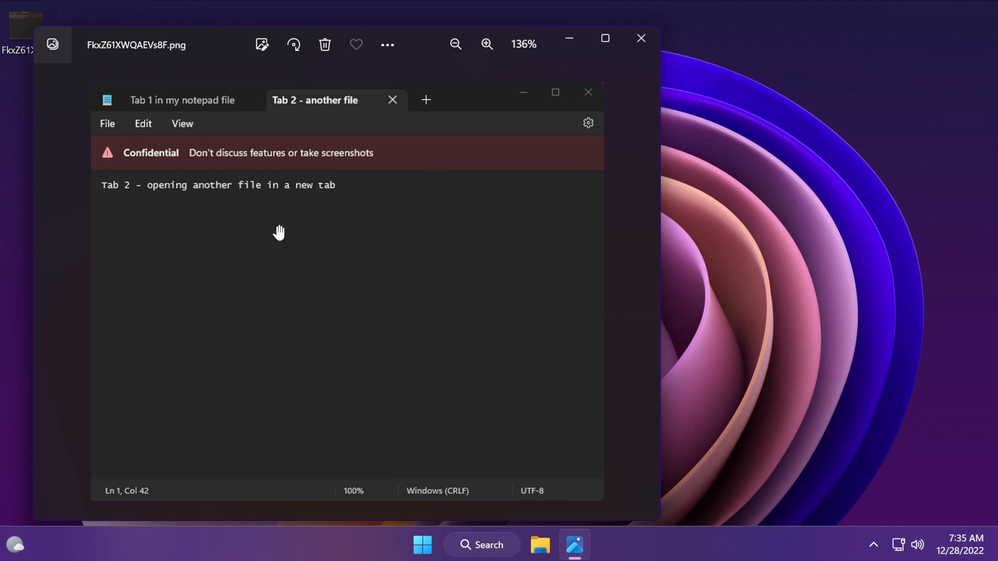
mouse_move(228, 134)
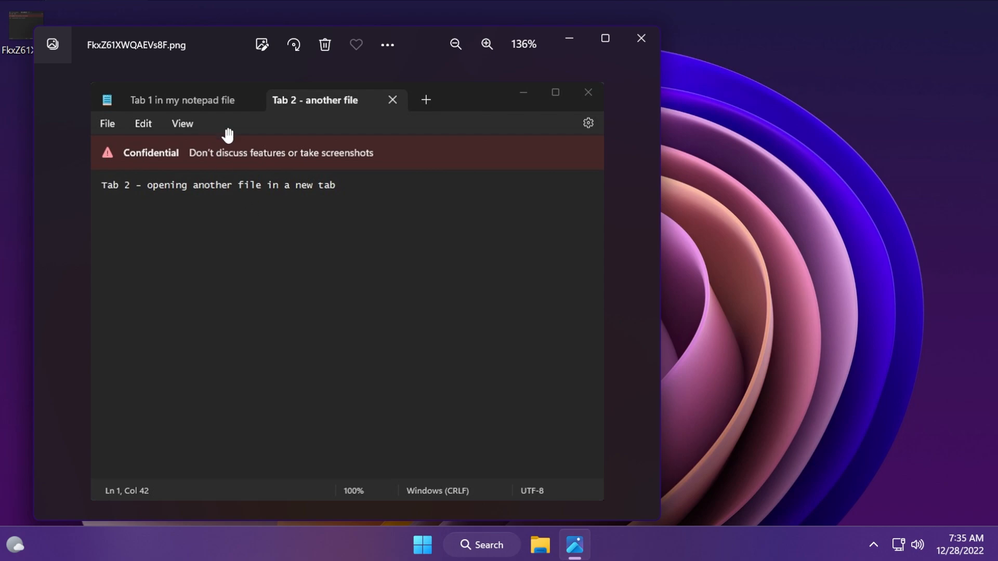
mouse_move(263, 233)
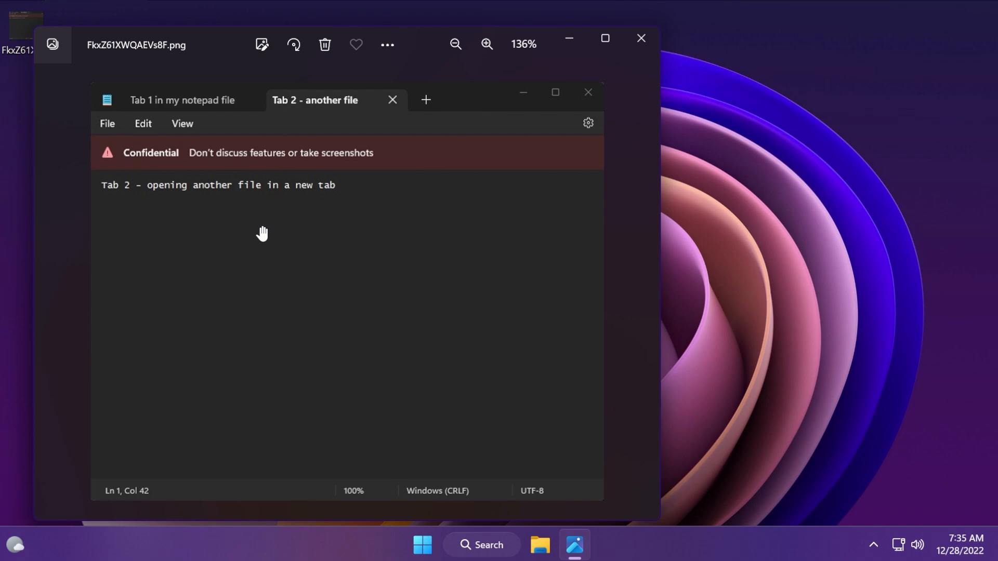
mouse_move(259, 236)
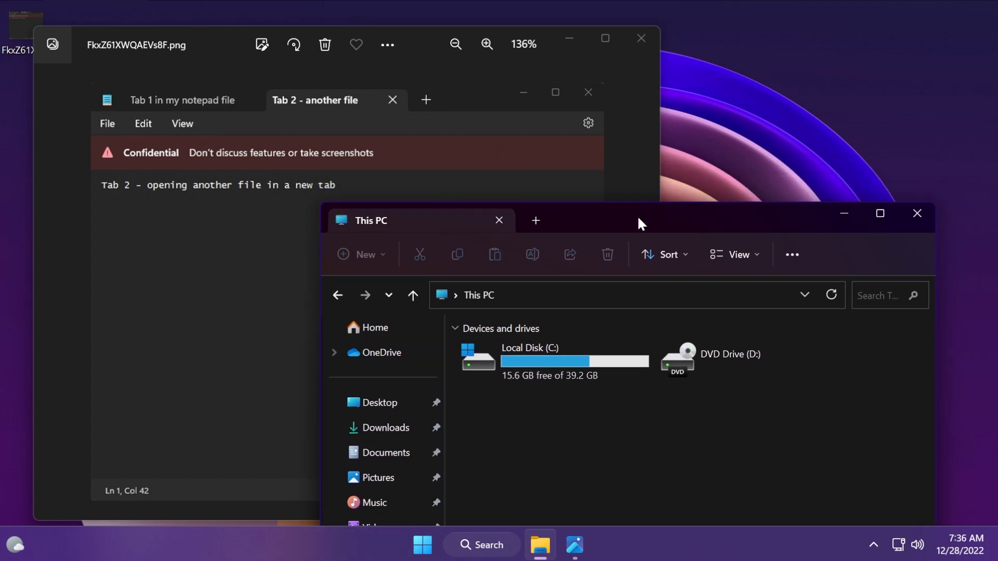
mouse_move(301, 116)
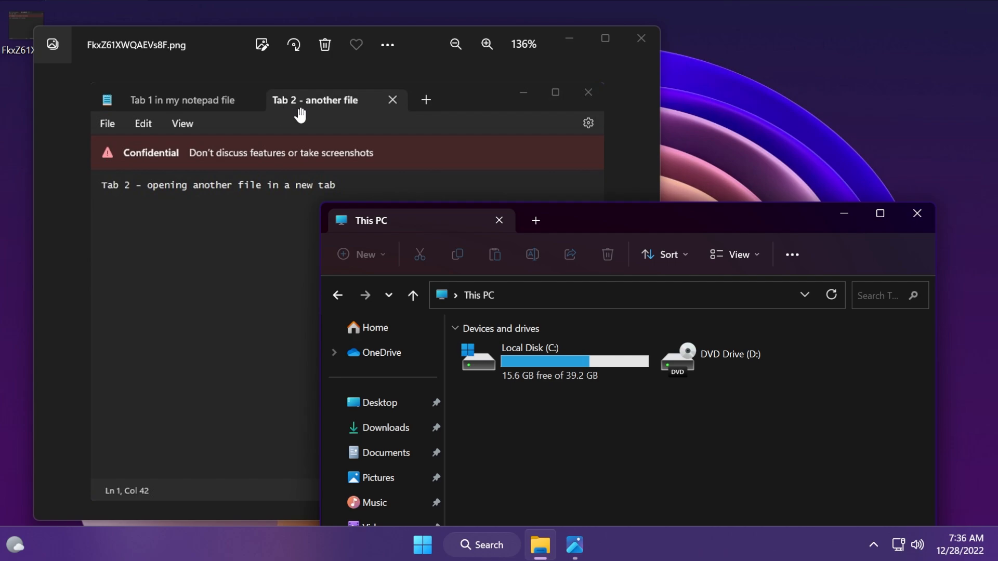
mouse_move(593, 231)
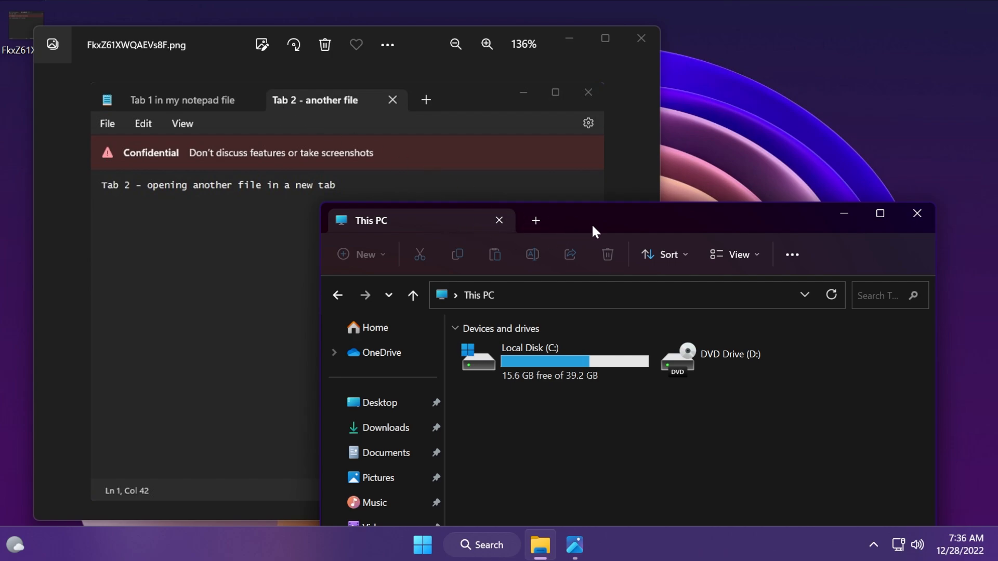
mouse_move(579, 236)
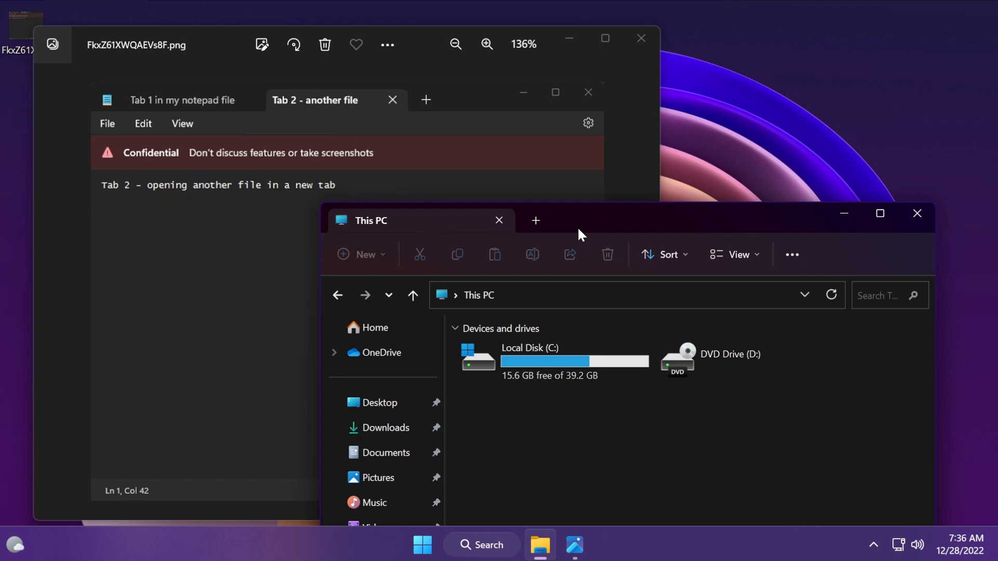
mouse_move(288, 110)
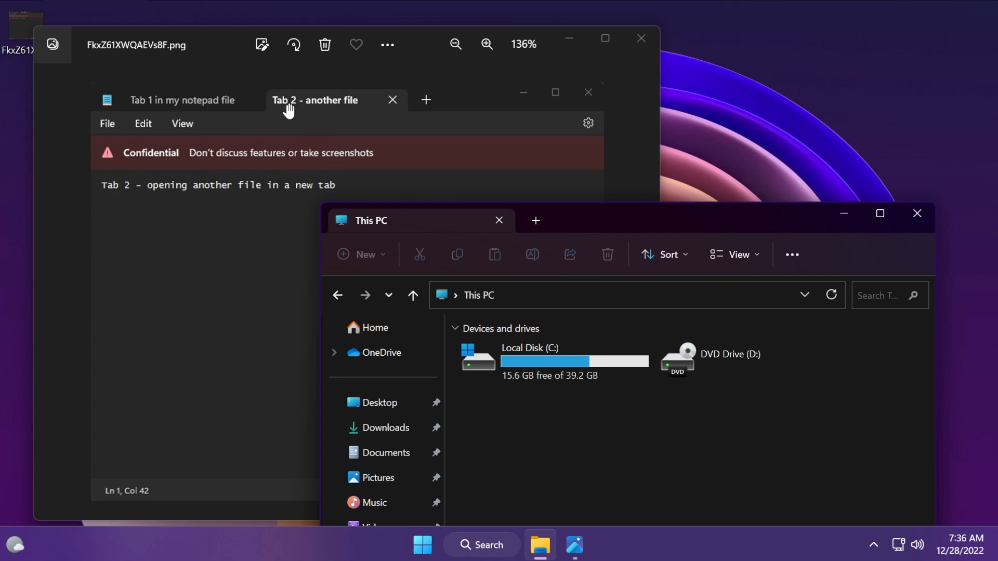
mouse_move(481, 226)
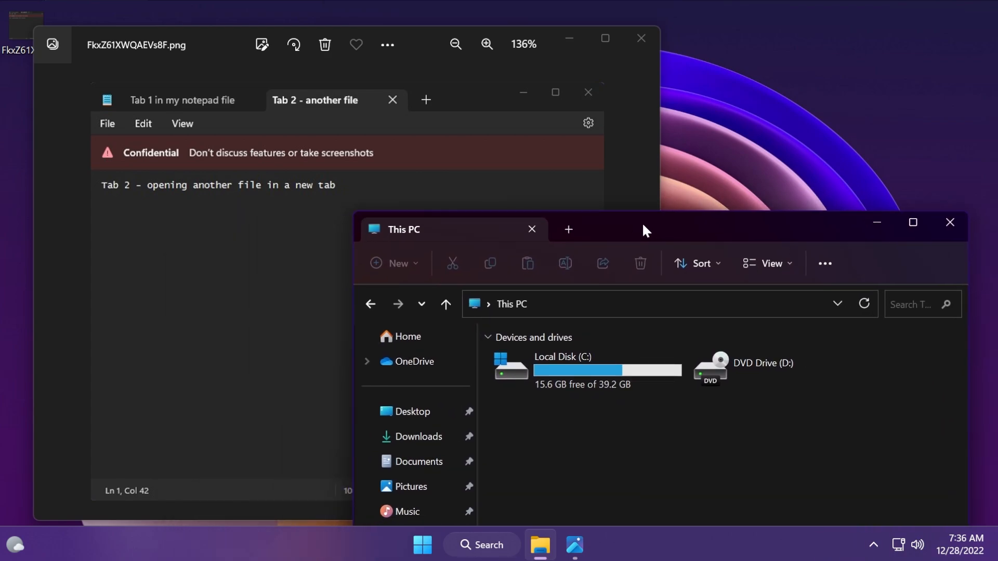
- Place a This PC window beside the Notepad screenshot to compare their tabs
left_click(949, 222)
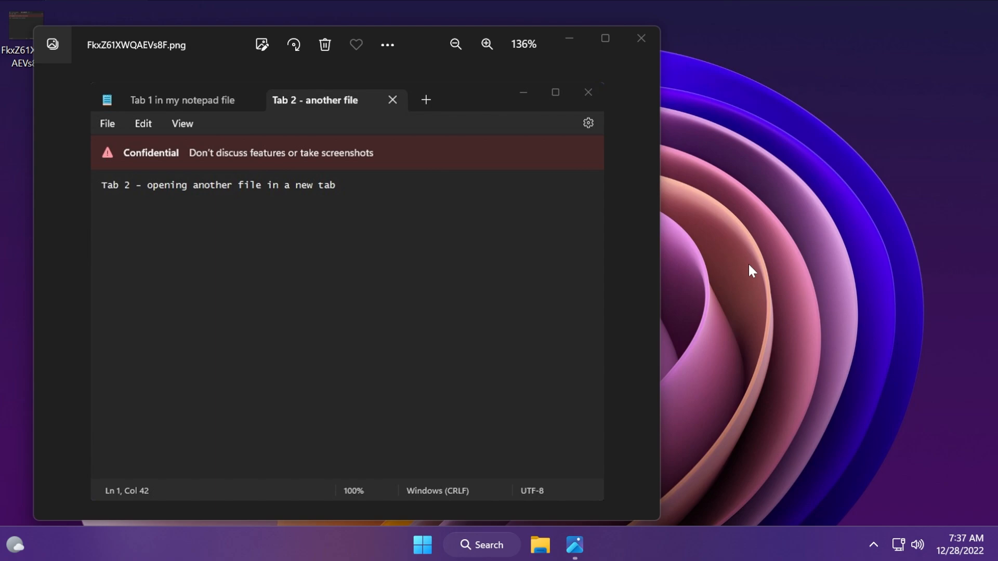
- Close the Photos viewer, leaving only the desktop
left_click(640, 38)
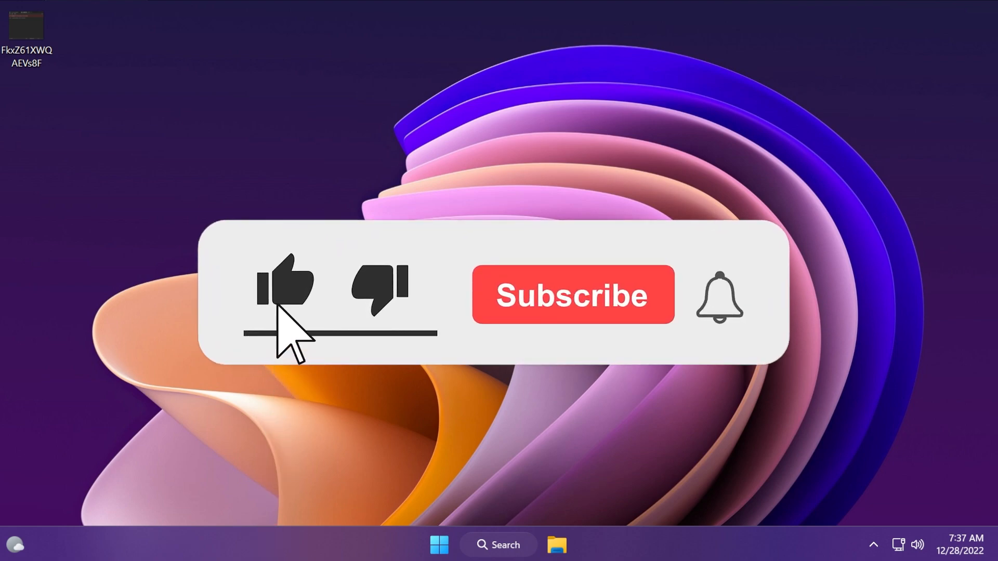
left_click(571, 294)
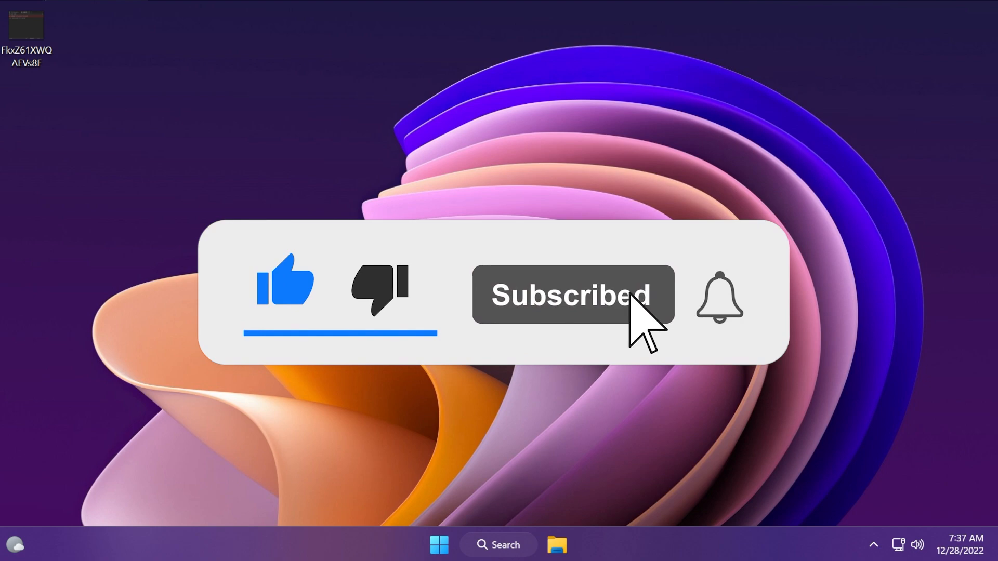
left_click(718, 300)
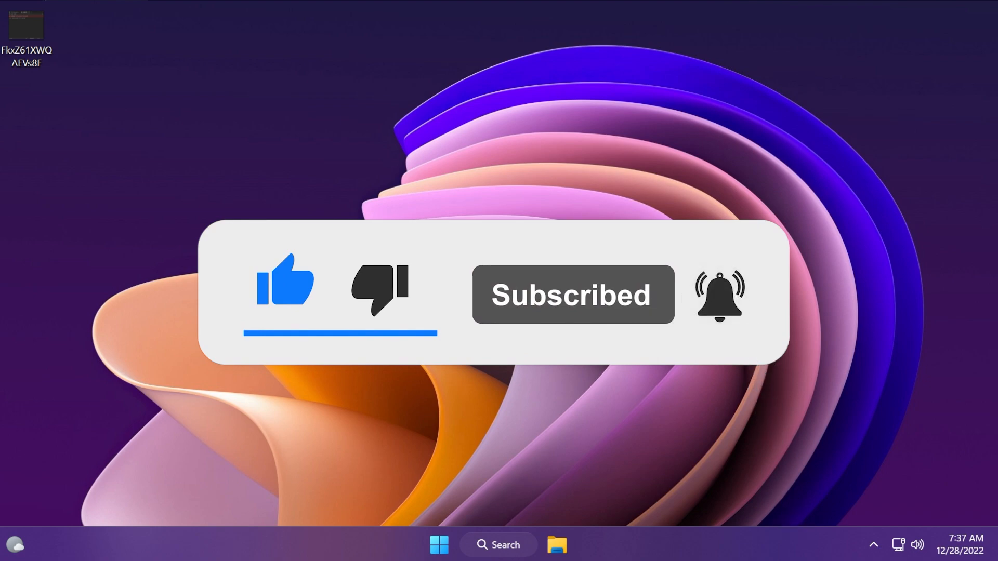